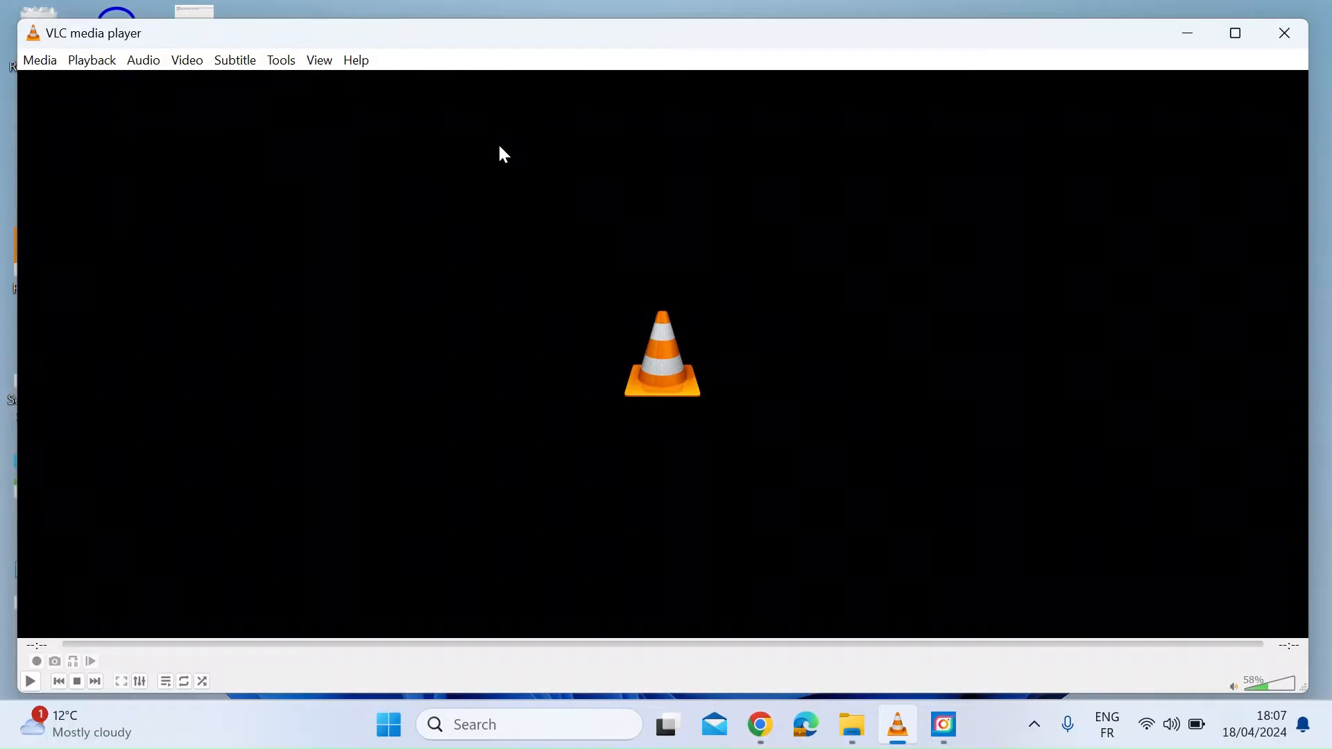
pyautogui.moveTo(255, 129)
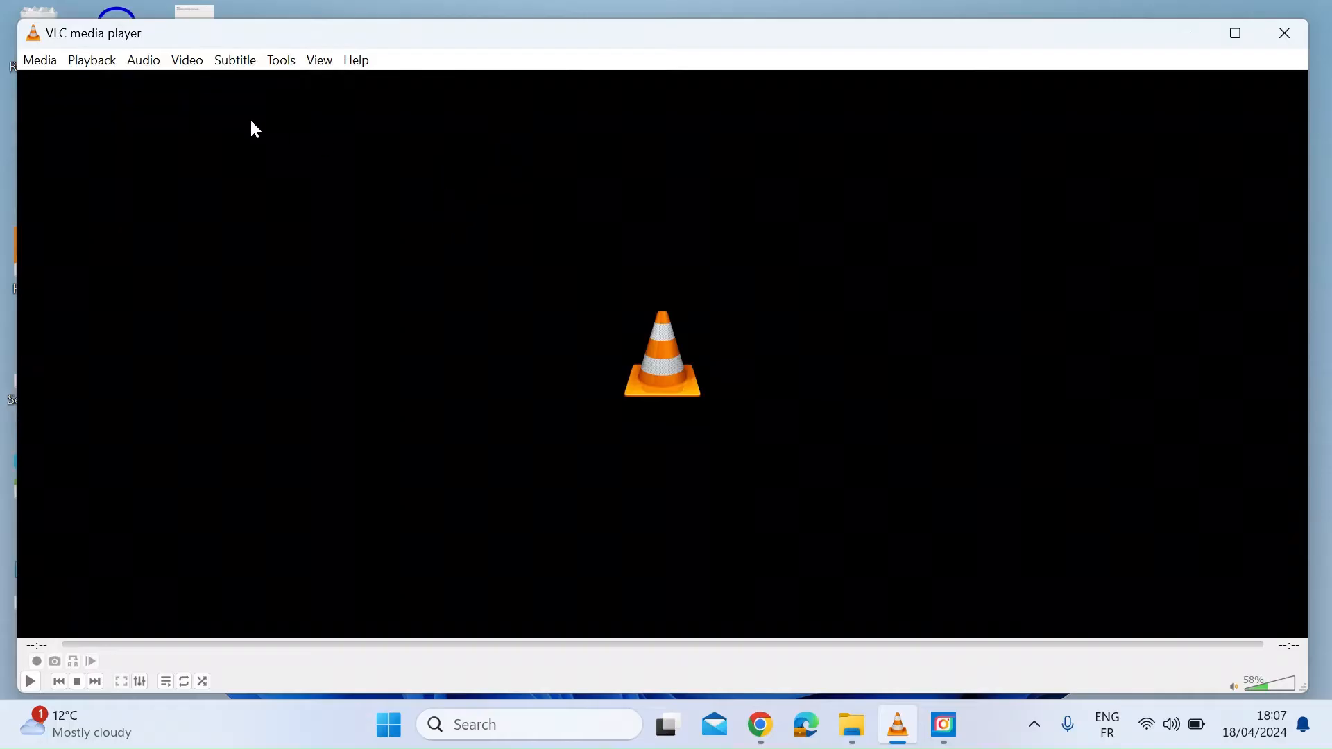
pyautogui.moveTo(828, 287)
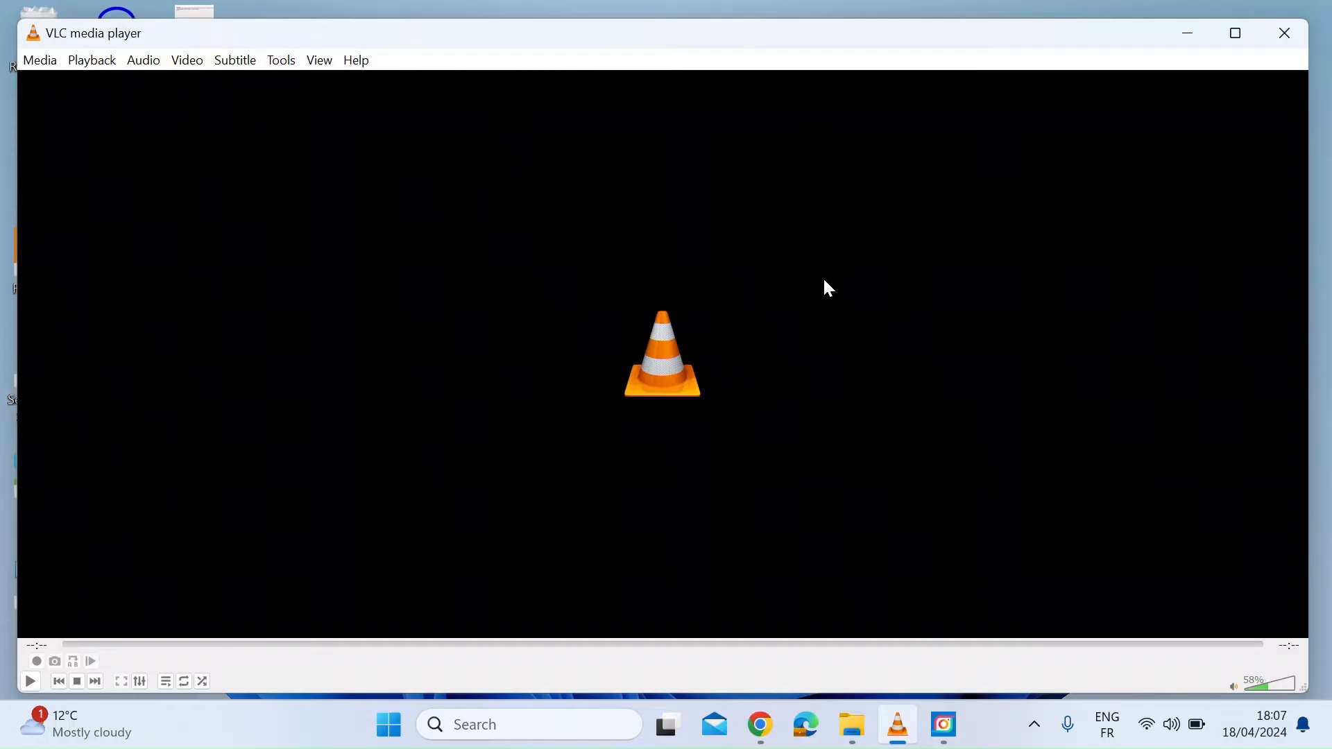
pyautogui.moveTo(860, 419)
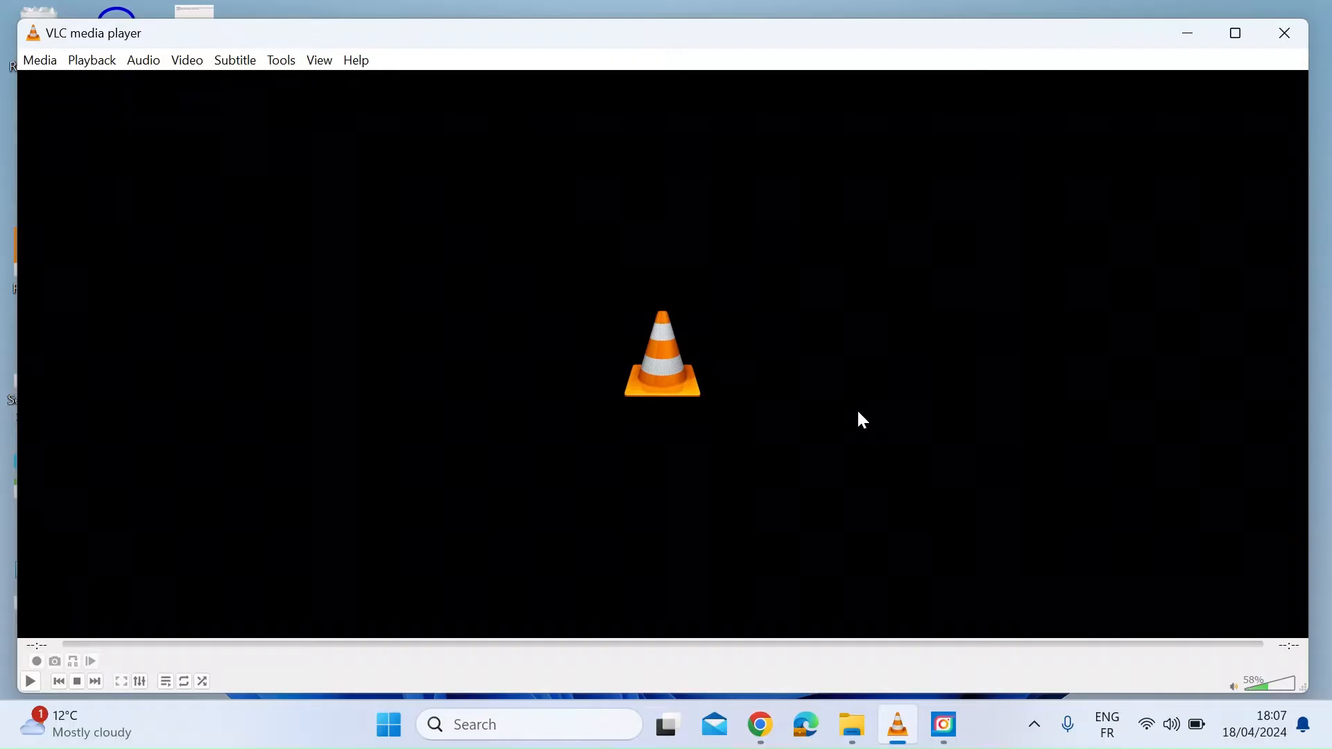
# Switch from VLC to the Chrome browser showing the VideoLAN site
pyautogui.click(758, 724)
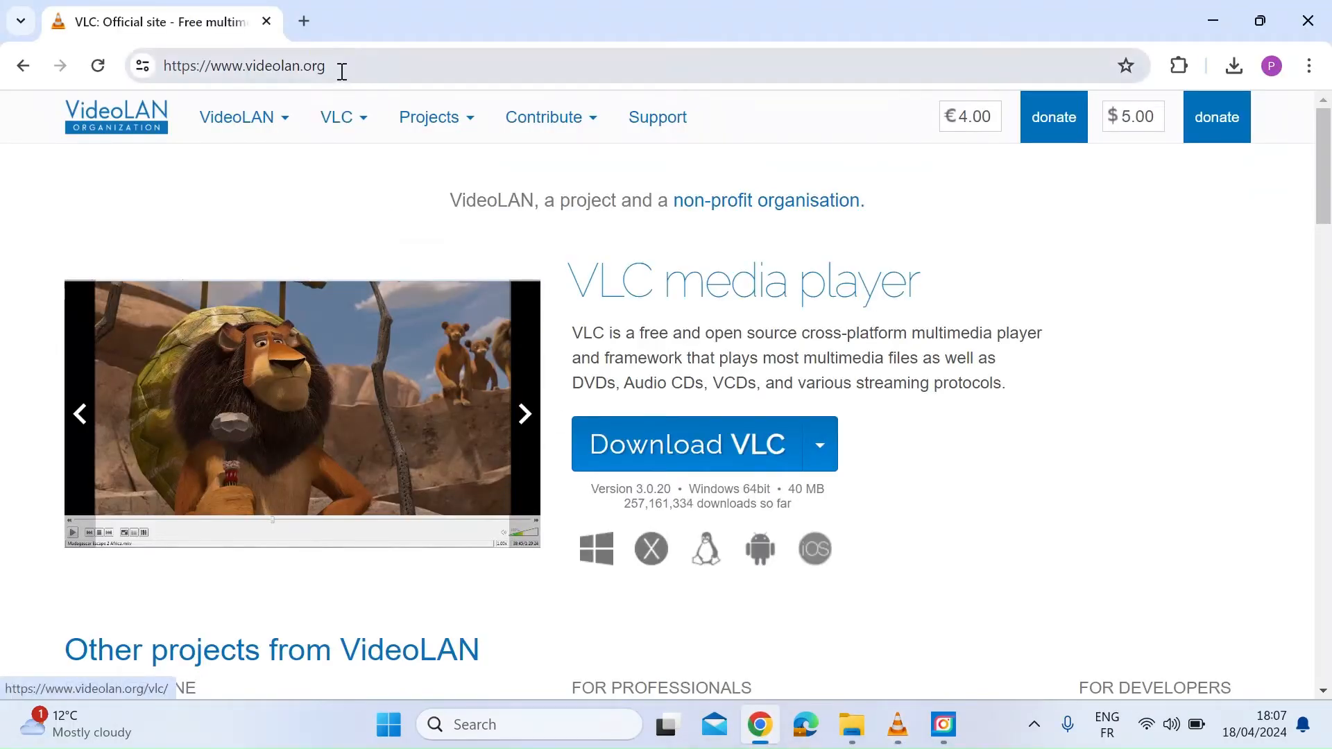
# Load the VLC download page at videolan.org/vlc in Chrome
pyautogui.click(243, 65)
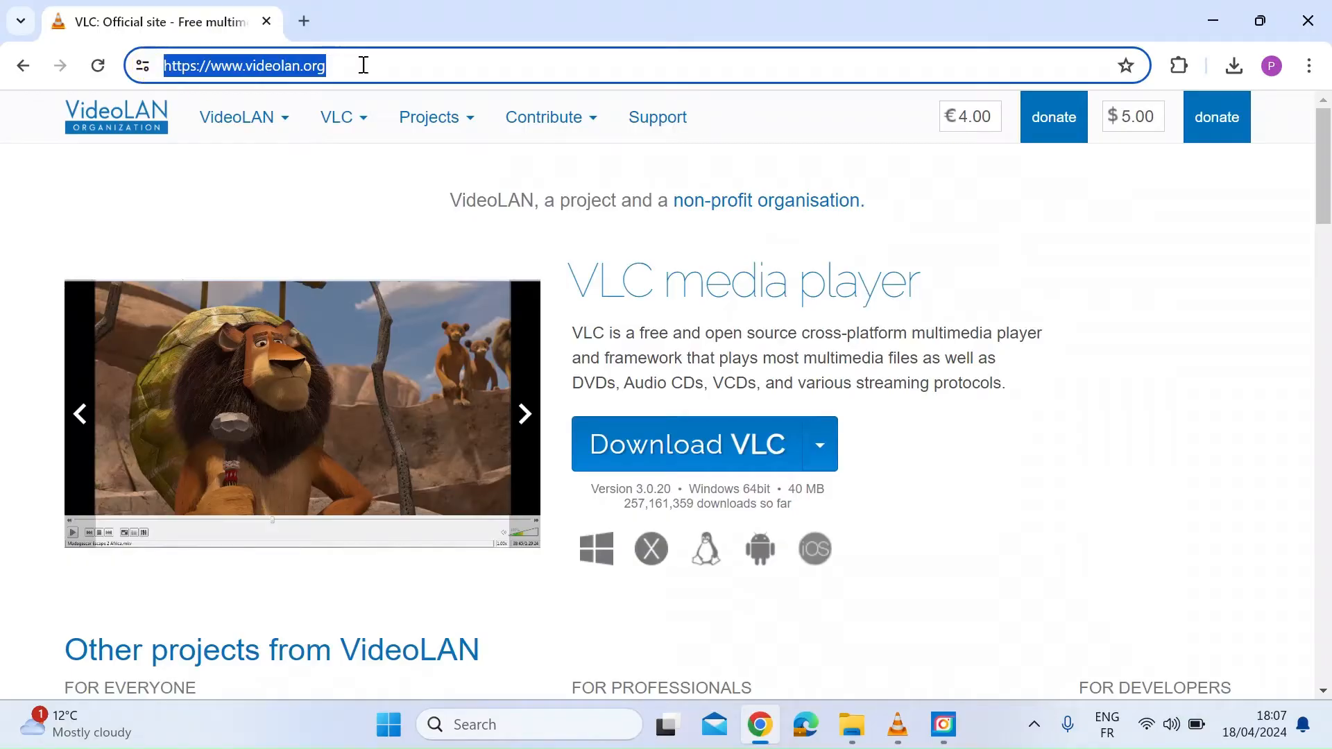
pyautogui.click(428, 117)
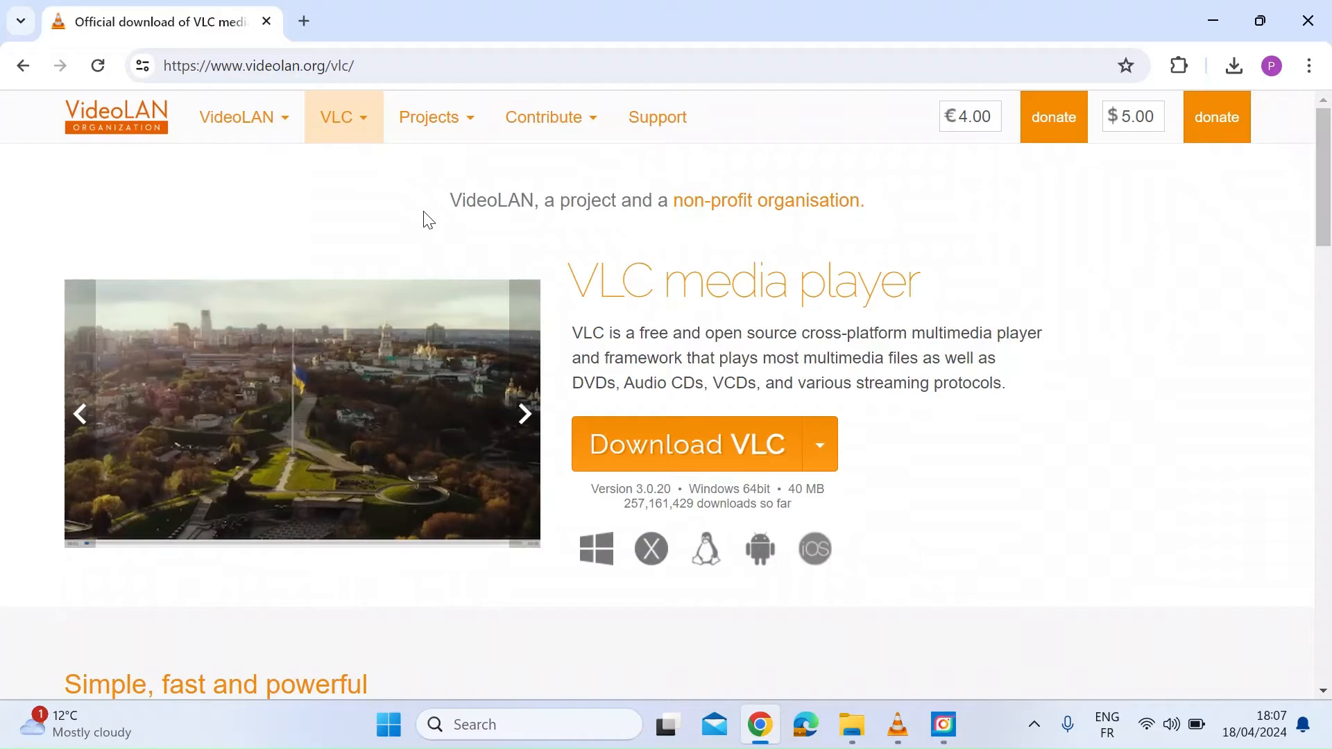
pyautogui.moveTo(1111, 40)
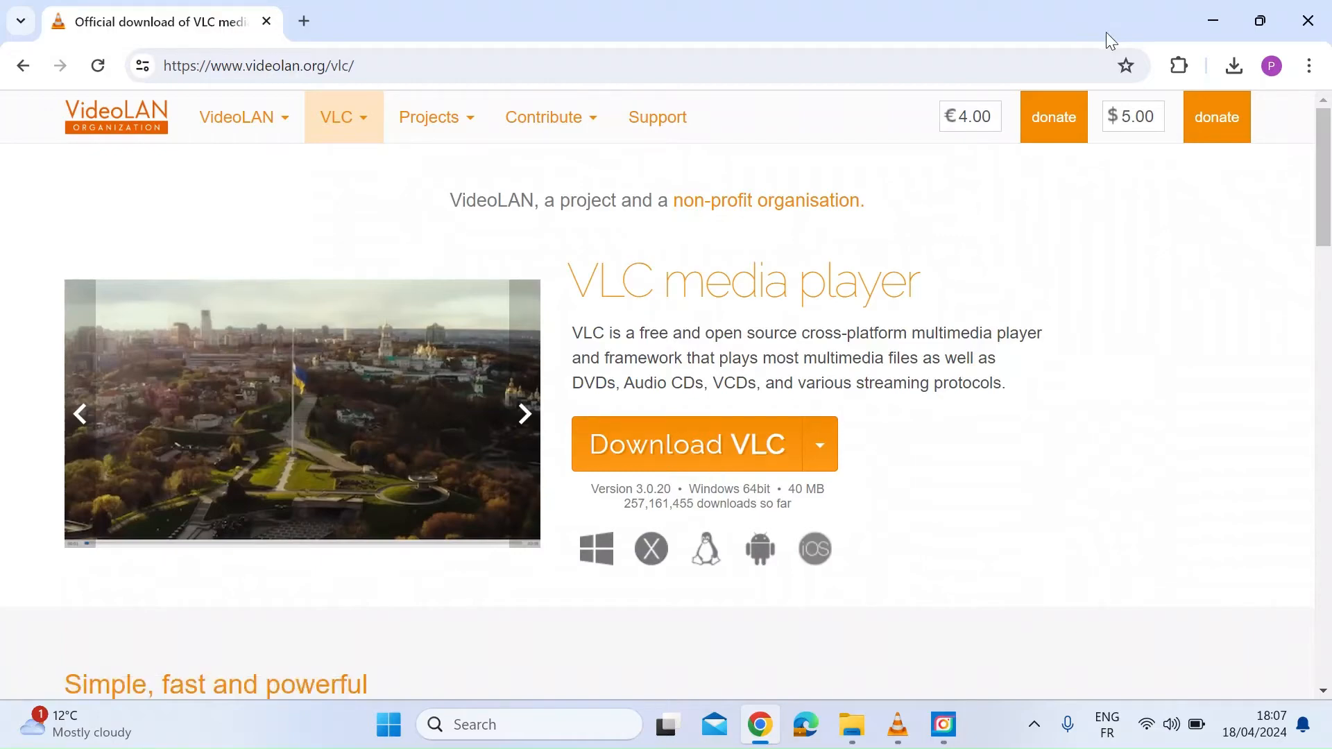
# Return to VLC and choose Media > Convert / Save to open the Open Media dialog
pyautogui.click(896, 724)
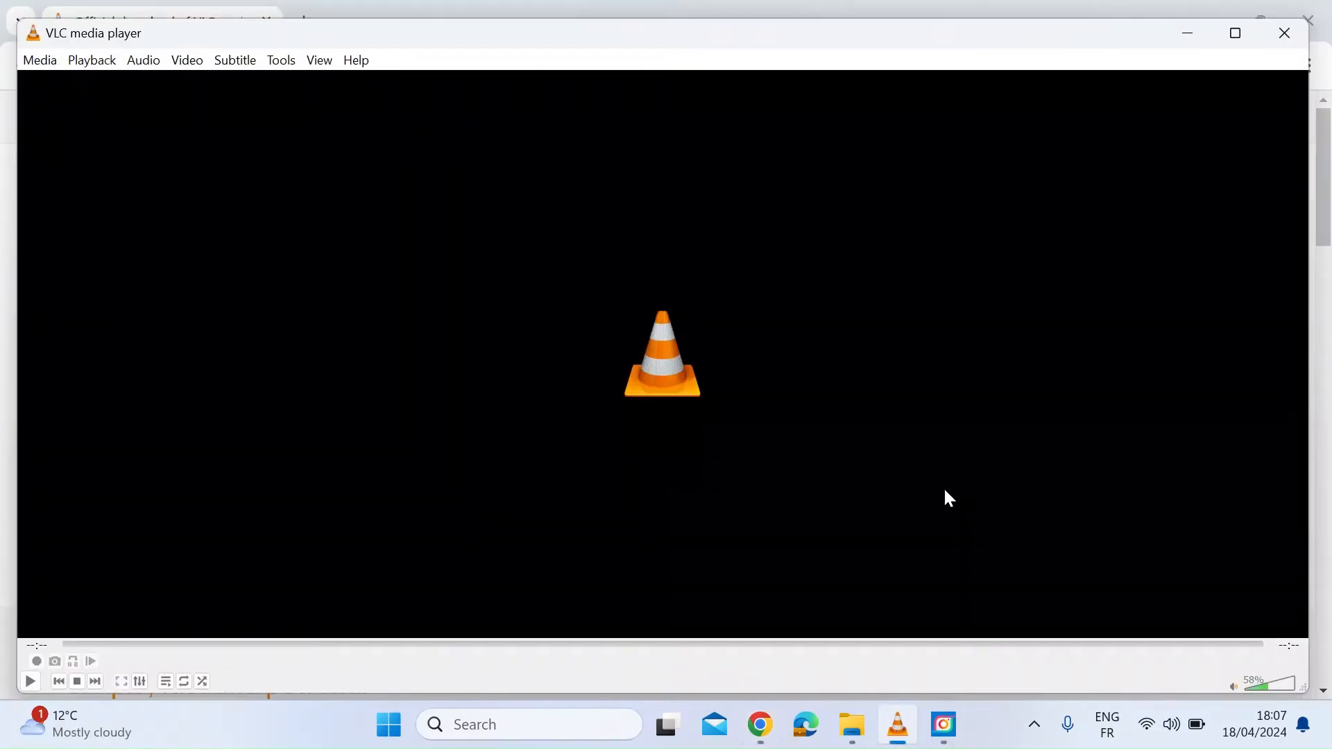
pyautogui.moveTo(288, 298)
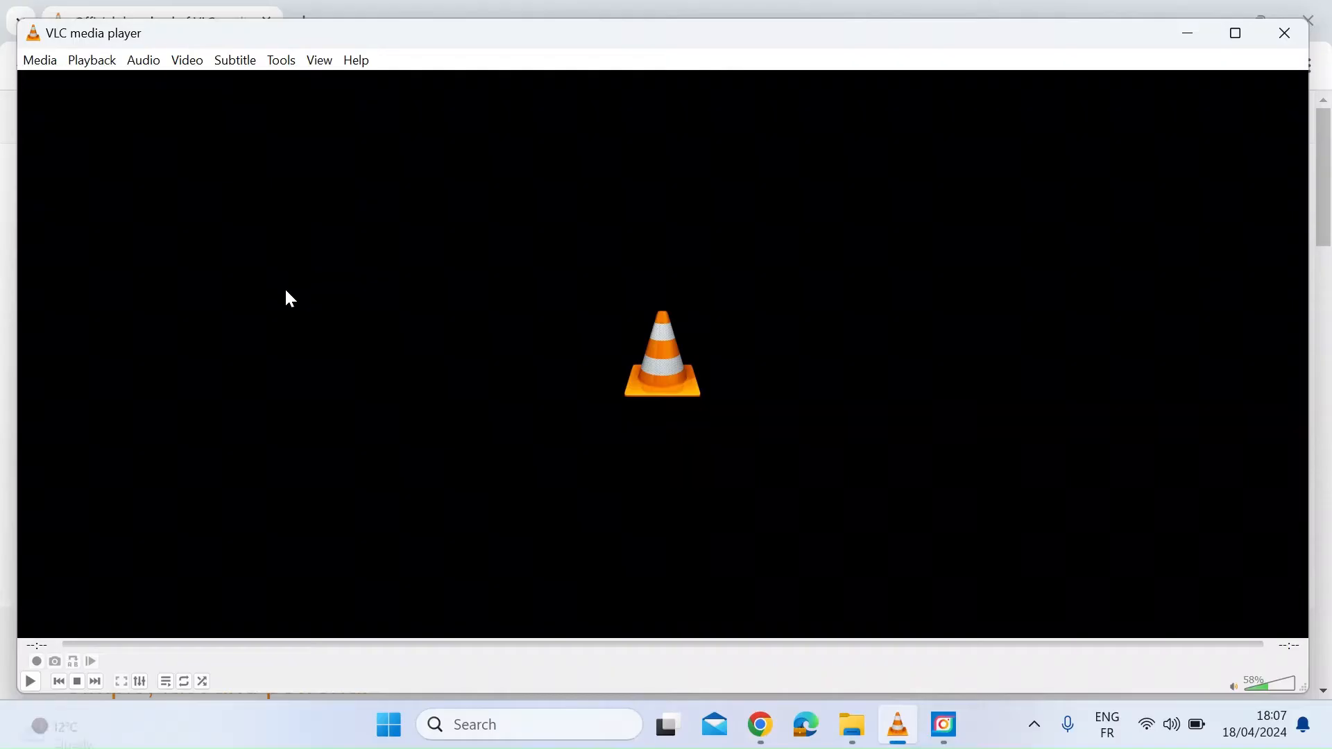
pyautogui.click(39, 60)
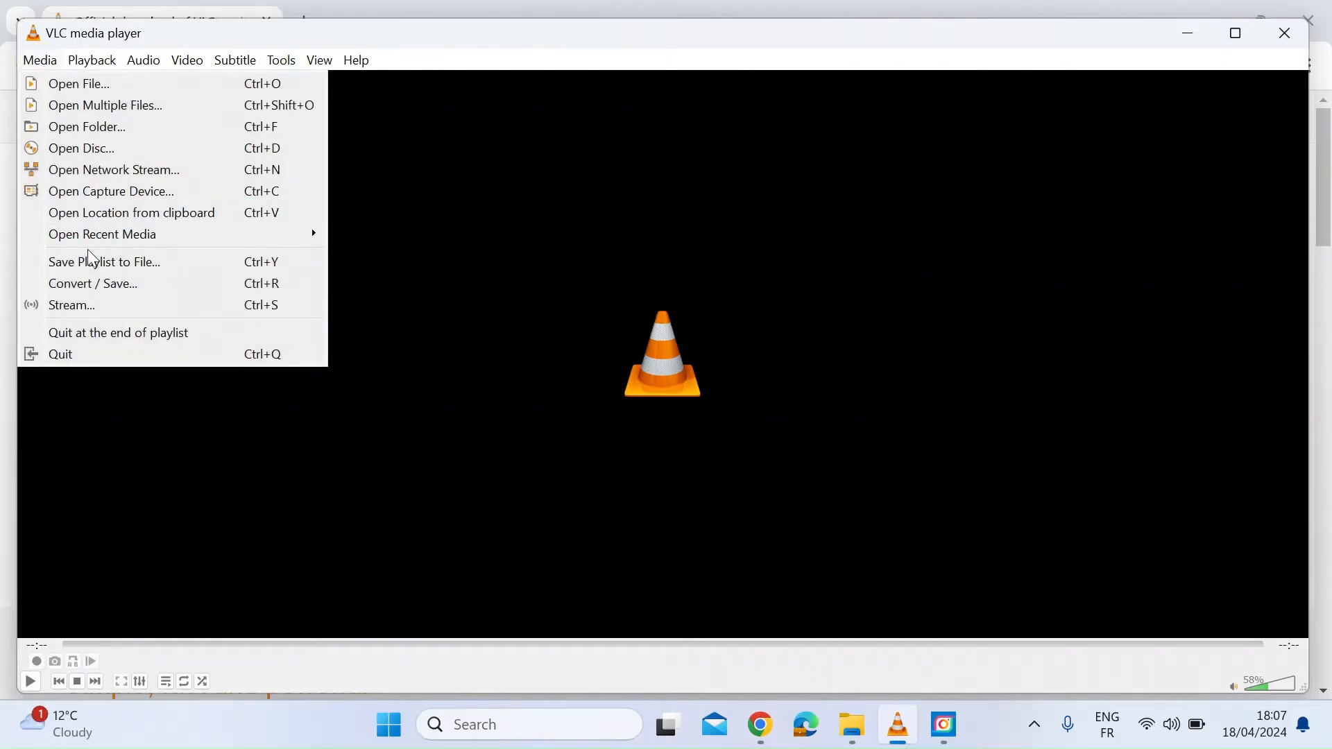
pyautogui.click(105, 105)
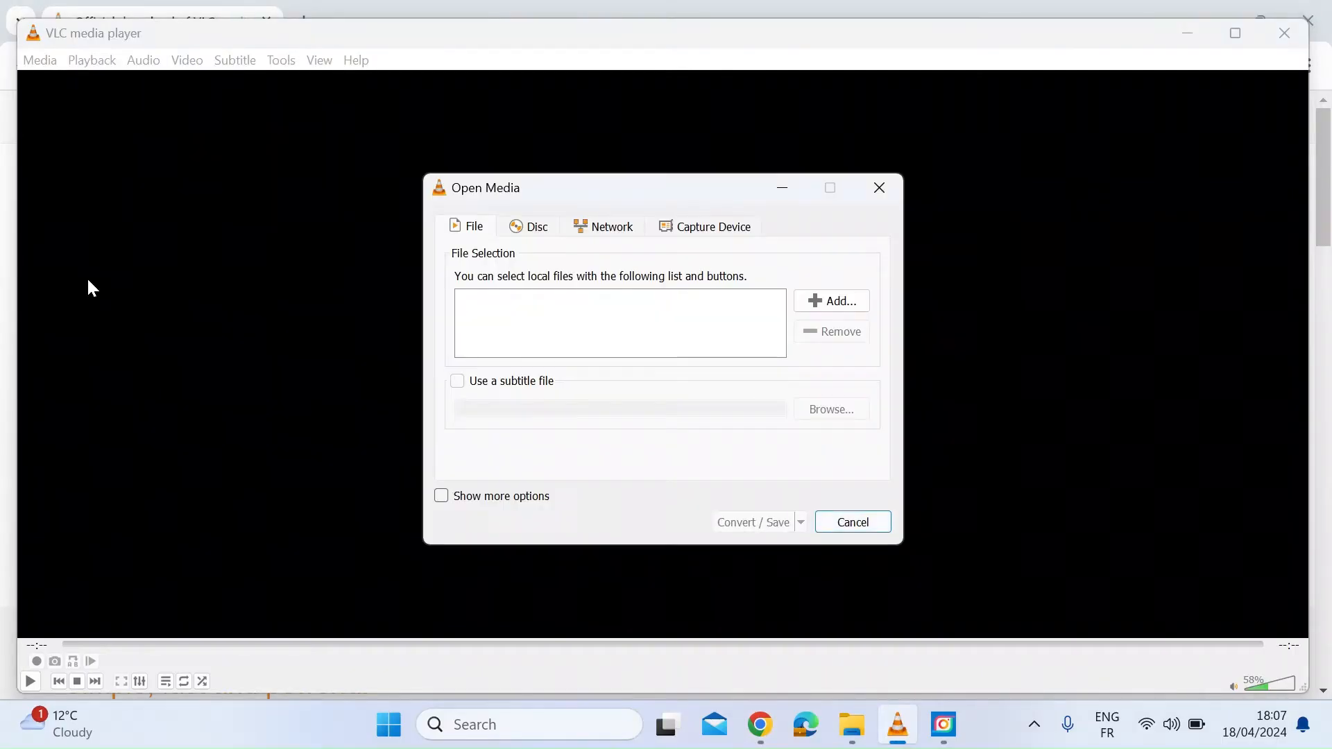
pyautogui.moveTo(620, 325)
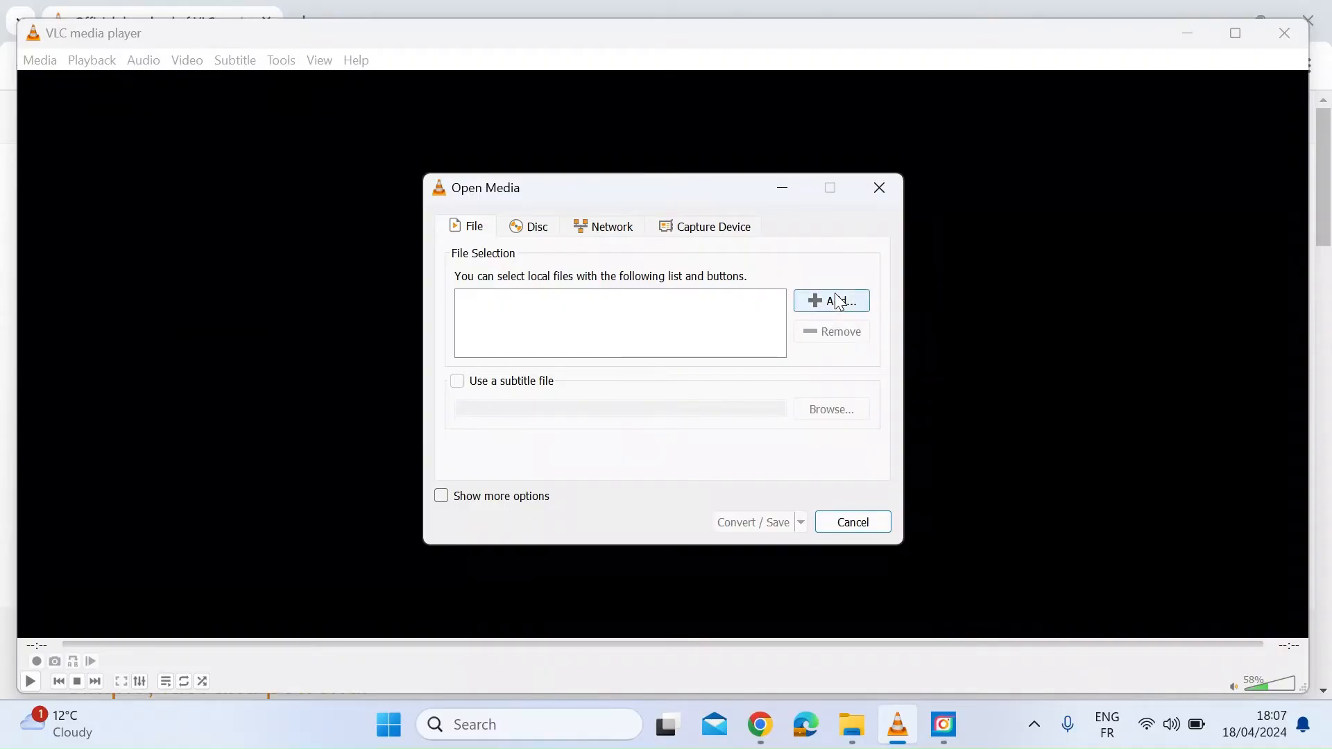
# Add Original.mkv from the Downloads folder as the source file
pyautogui.click(829, 300)
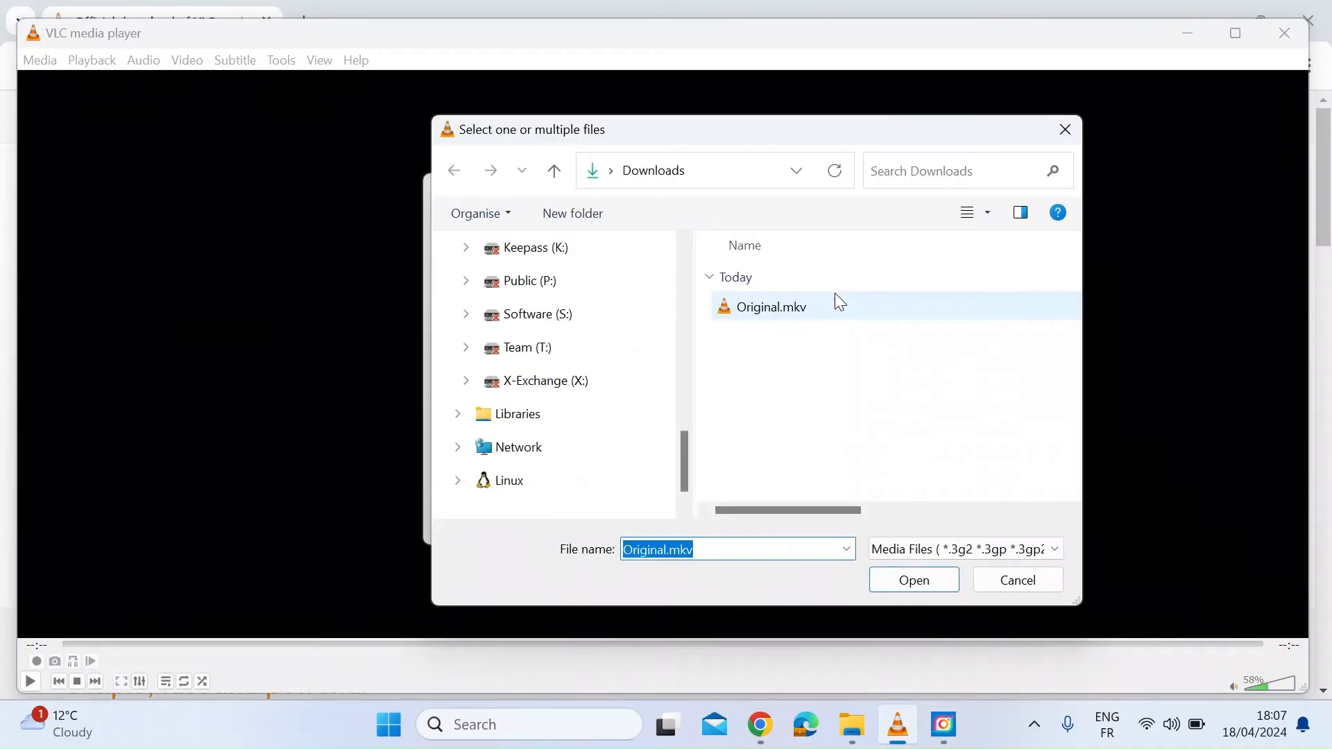
pyautogui.scroll(3)
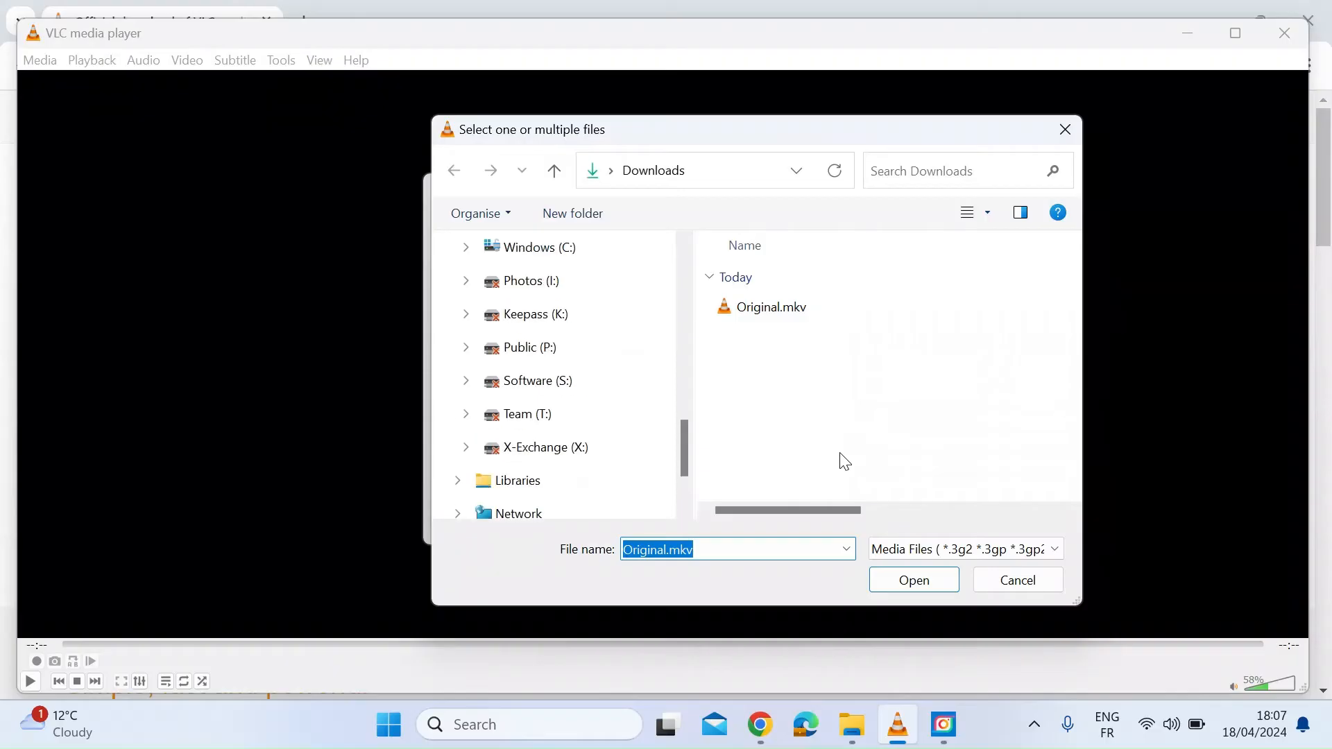
pyautogui.click(769, 306)
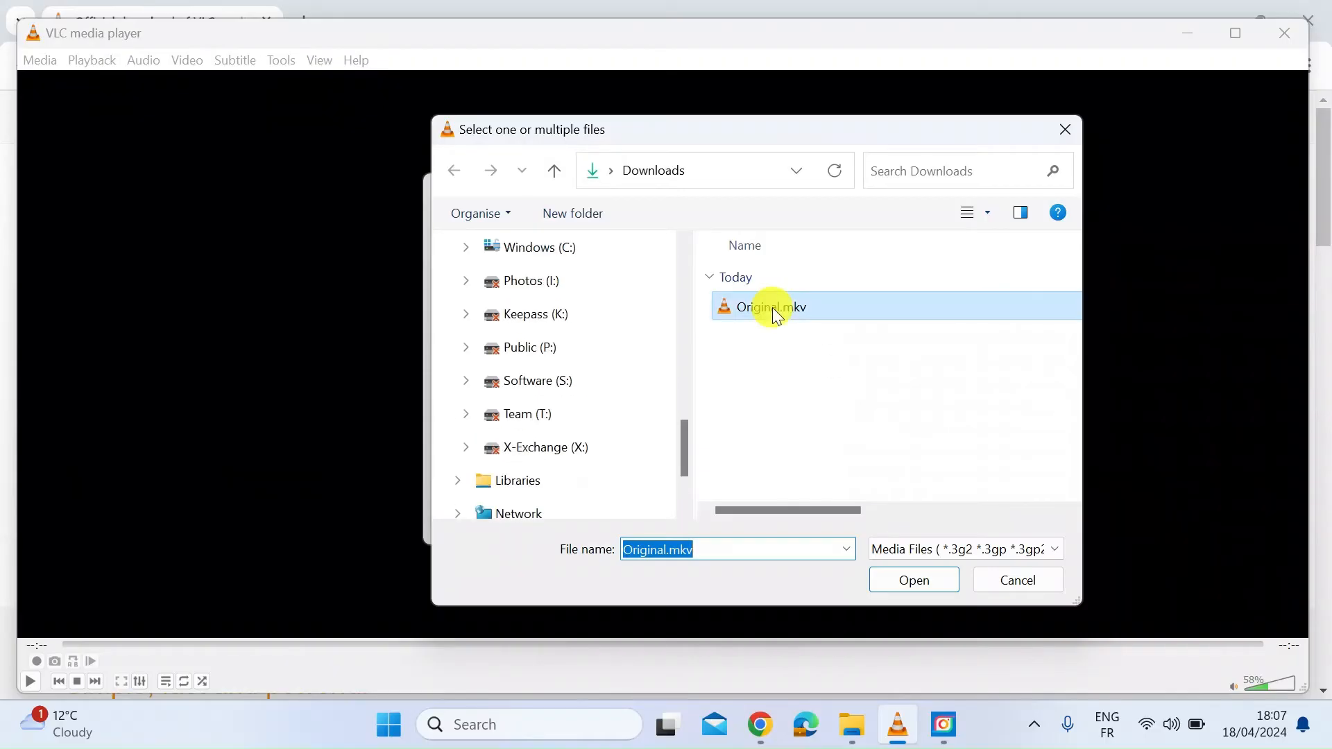
pyautogui.moveTo(839, 395)
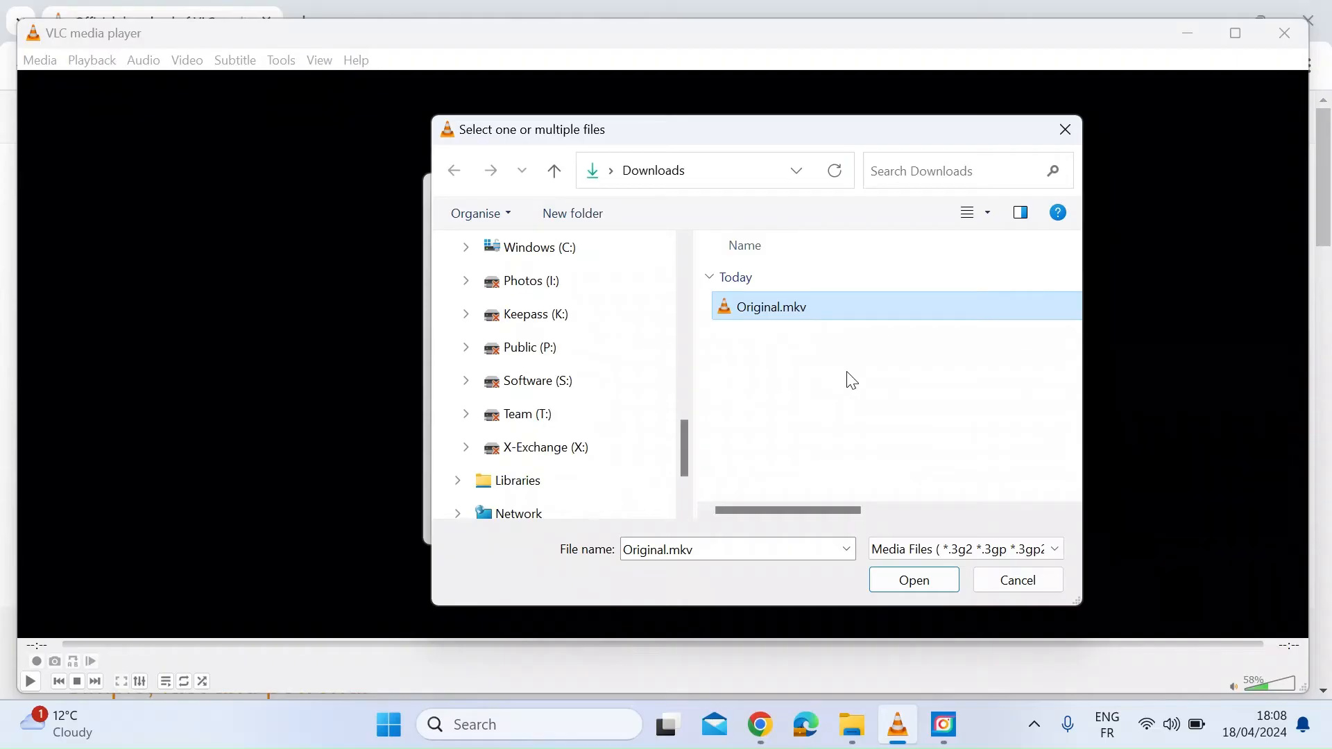
pyautogui.click(913, 580)
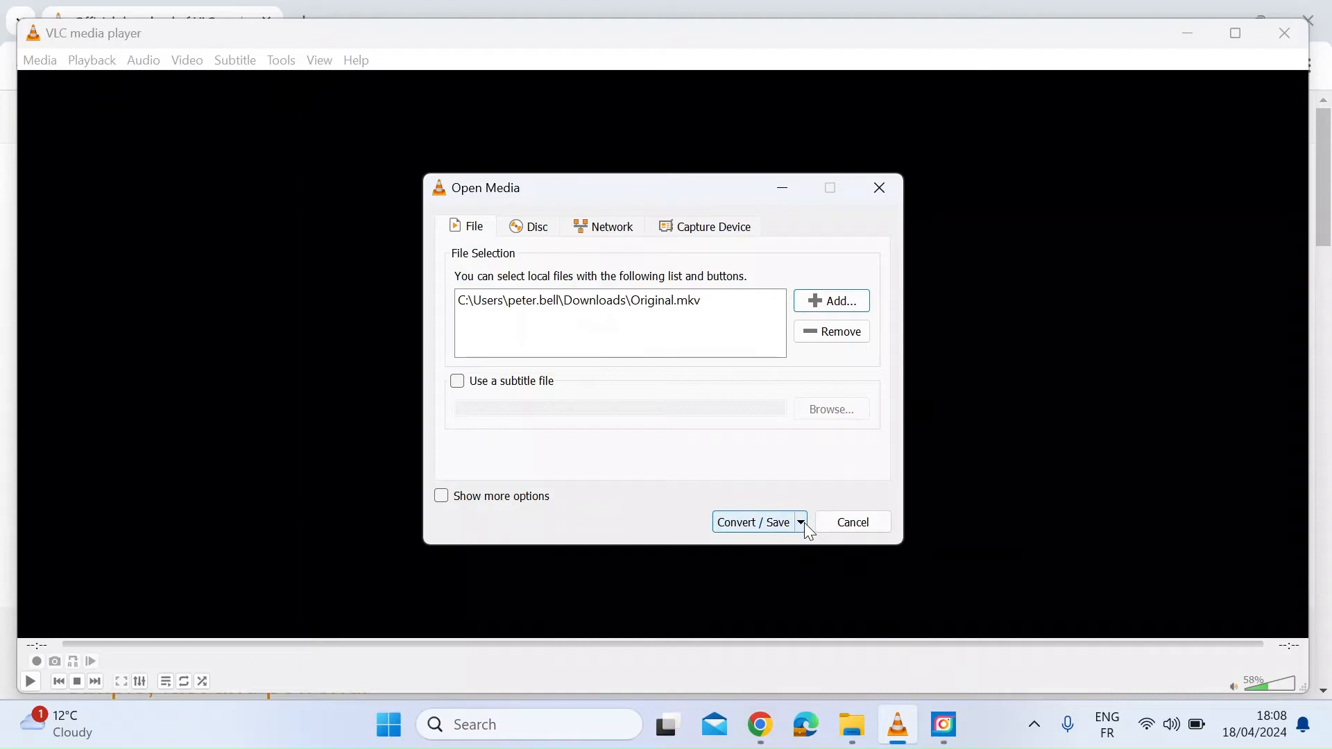
# Choose Convert and select the Video - H.264 + MP3 (MP4) profile
pyautogui.click(799, 522)
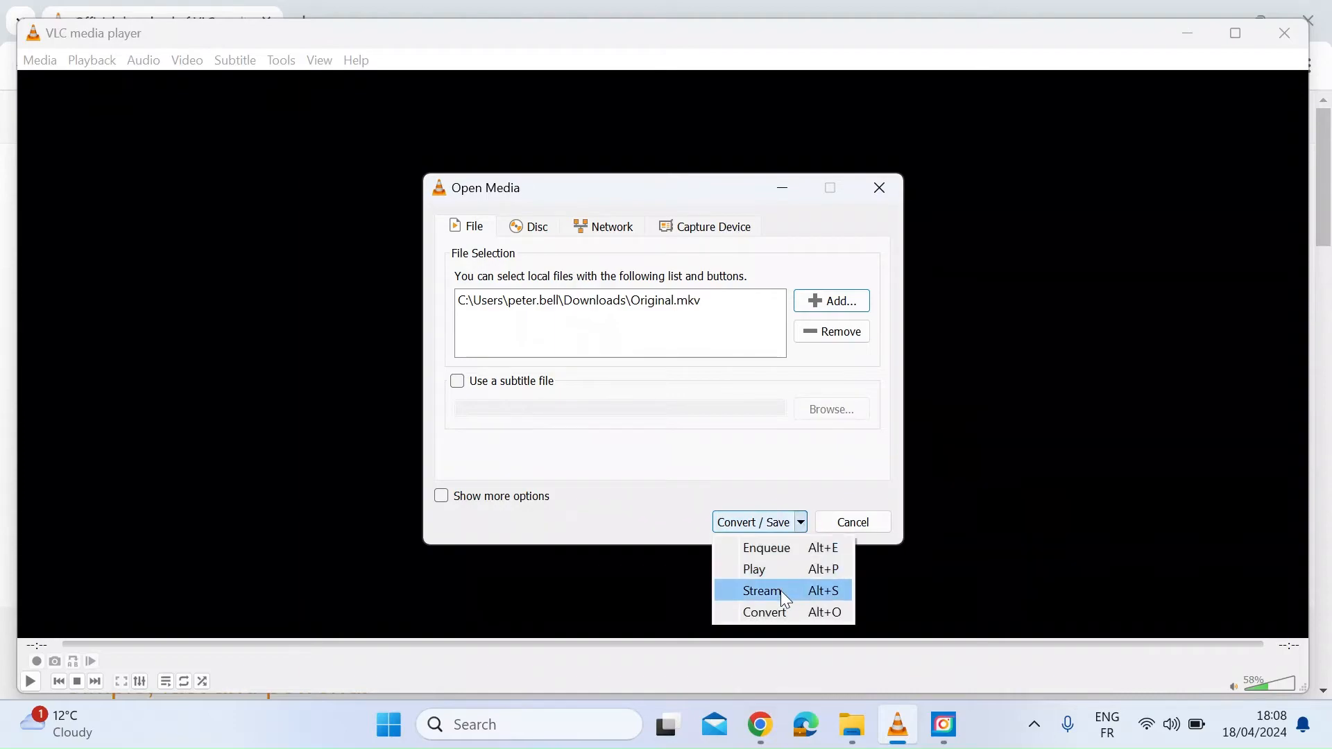
pyautogui.click(764, 611)
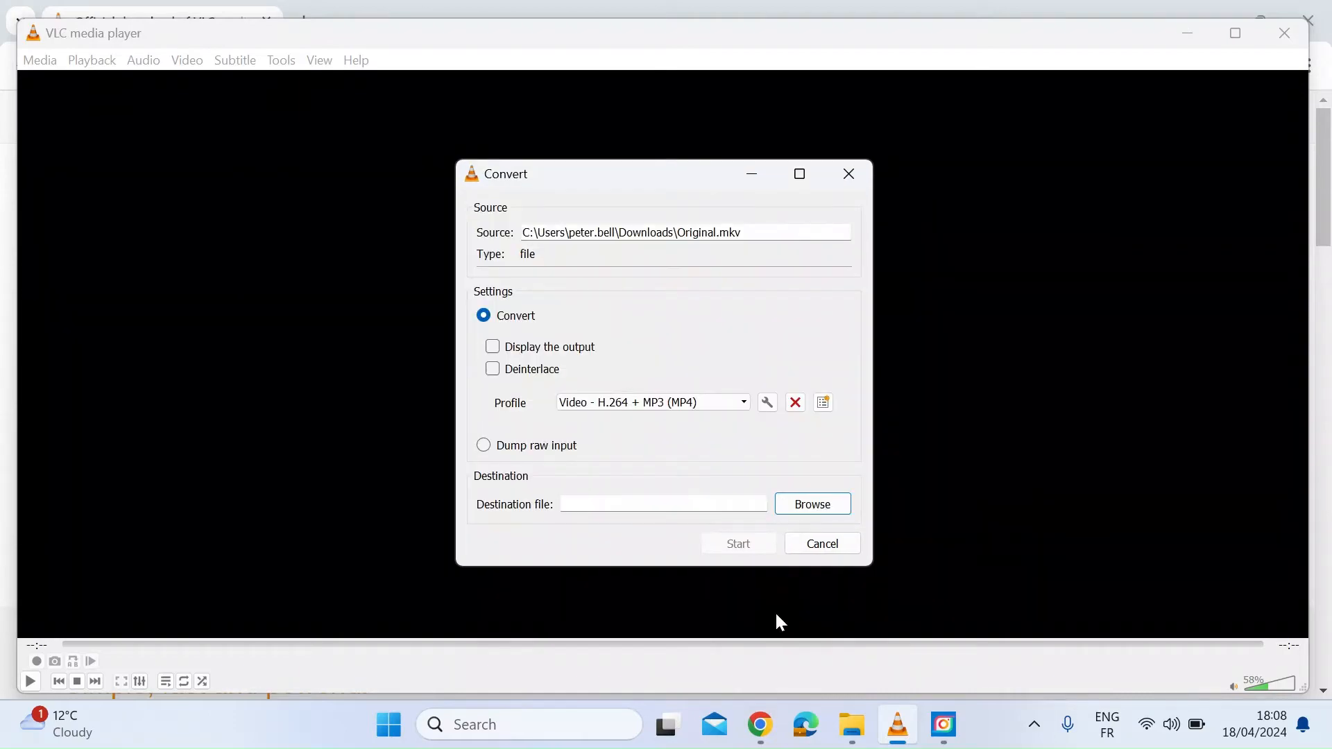
pyautogui.moveTo(737, 451)
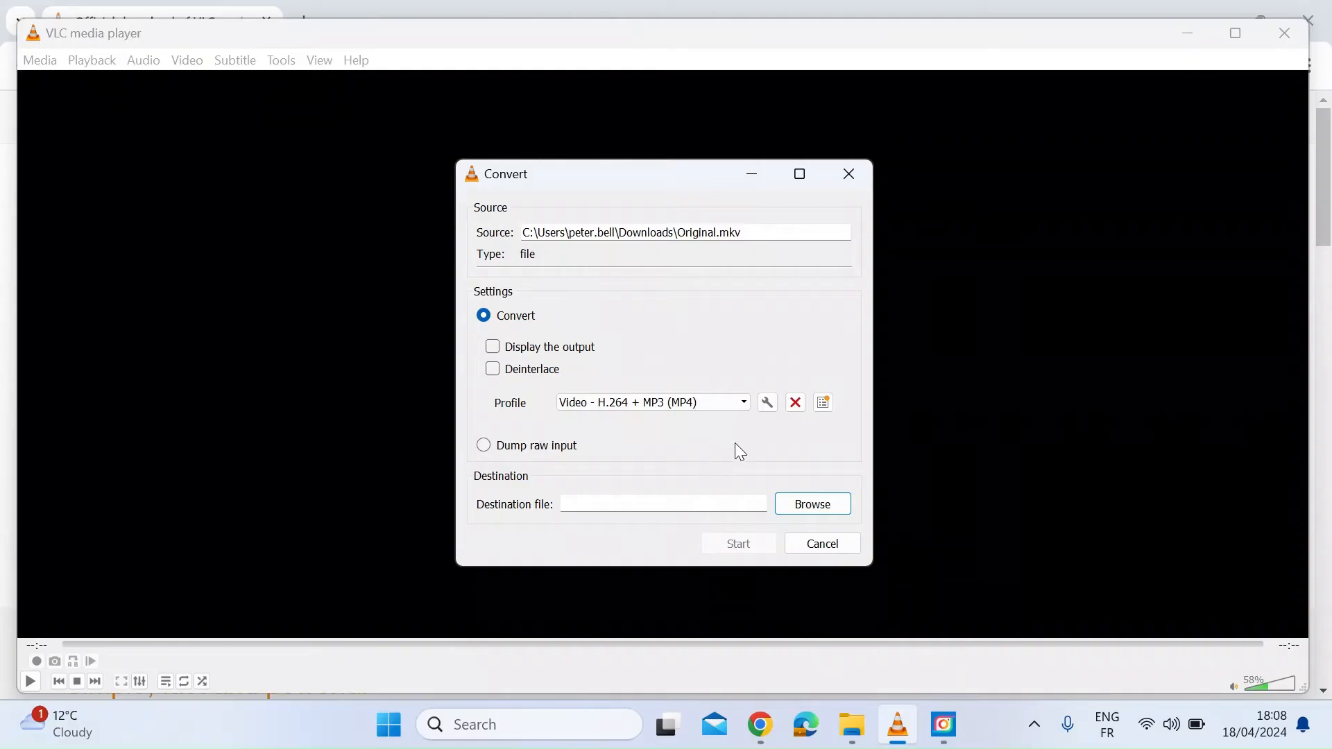
pyautogui.click(740, 402)
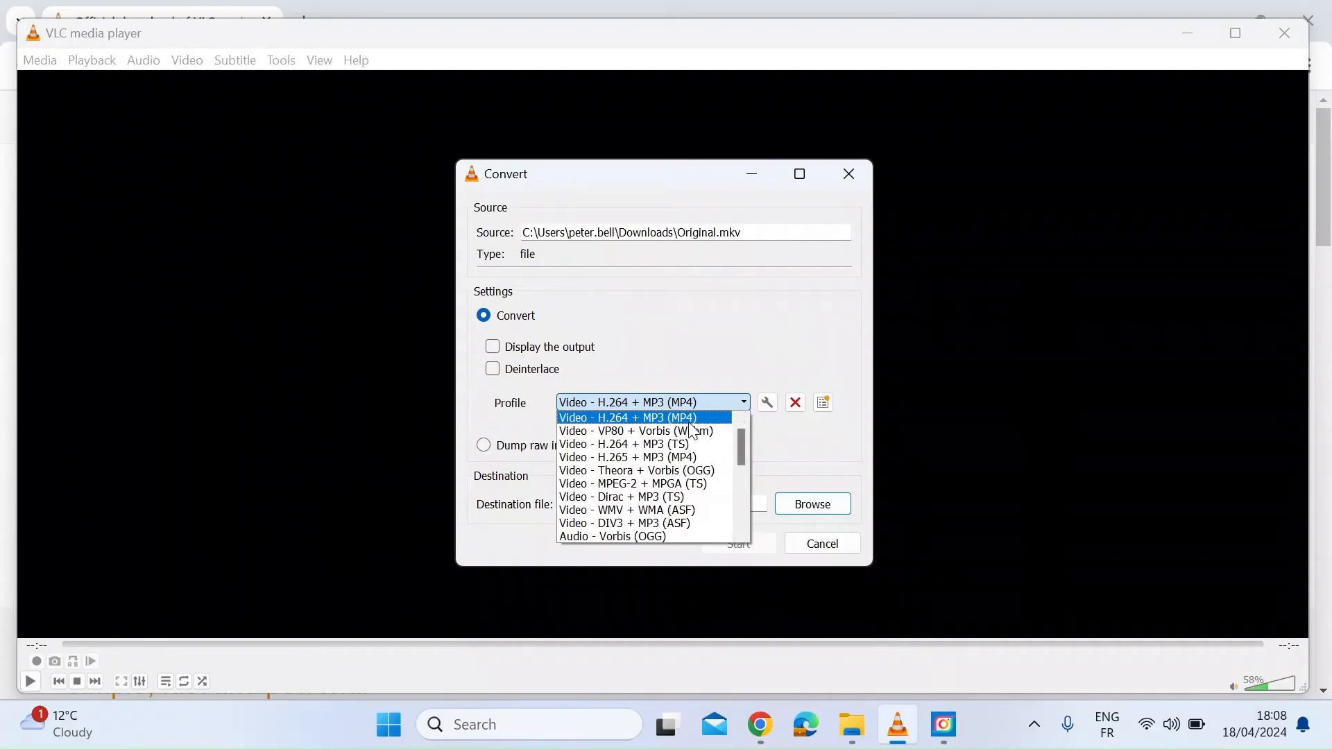
pyautogui.moveTo(639, 425)
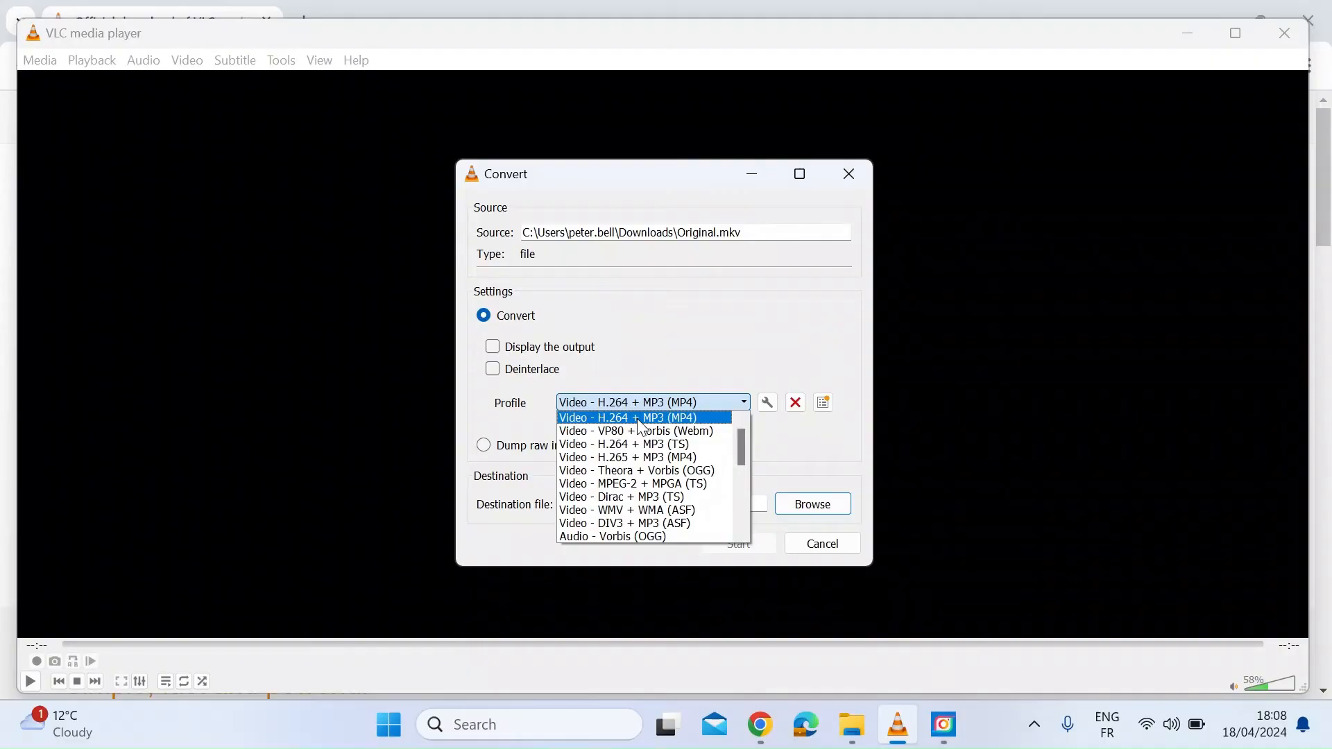
pyautogui.click(626, 417)
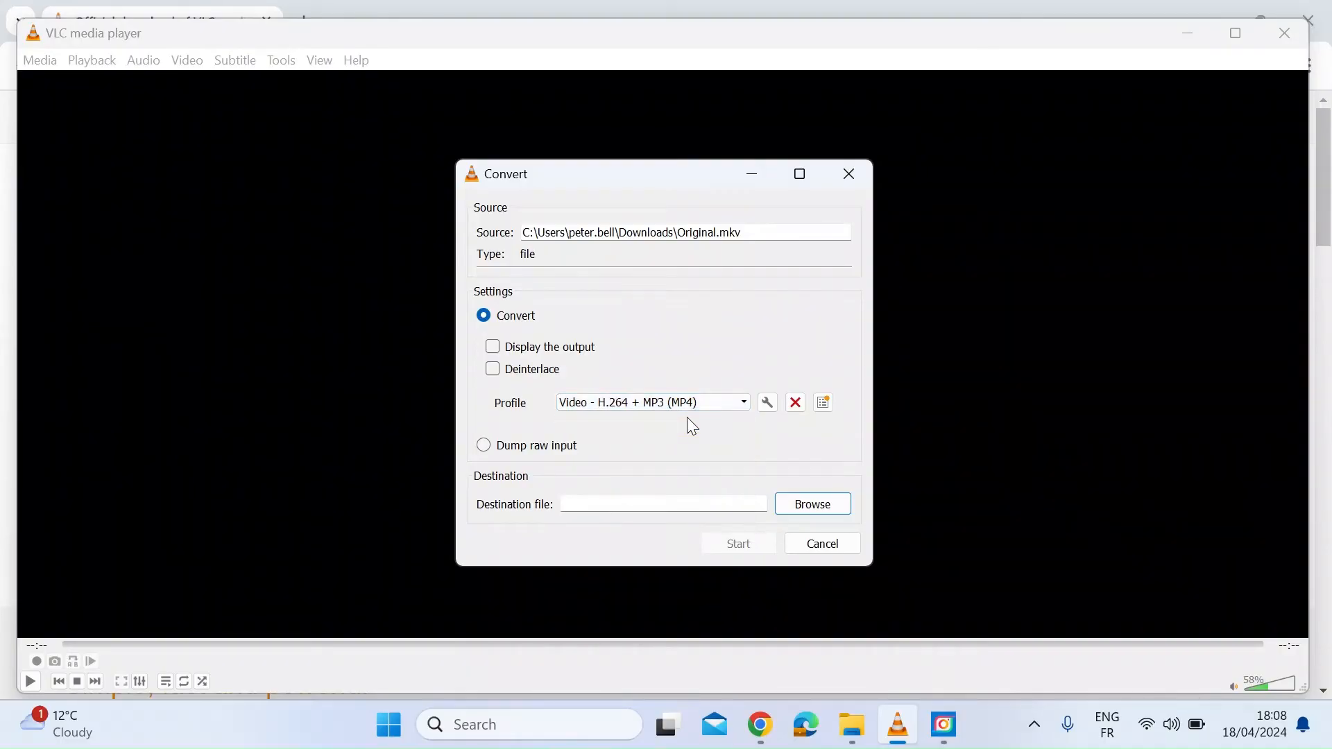
pyautogui.moveTo(829, 464)
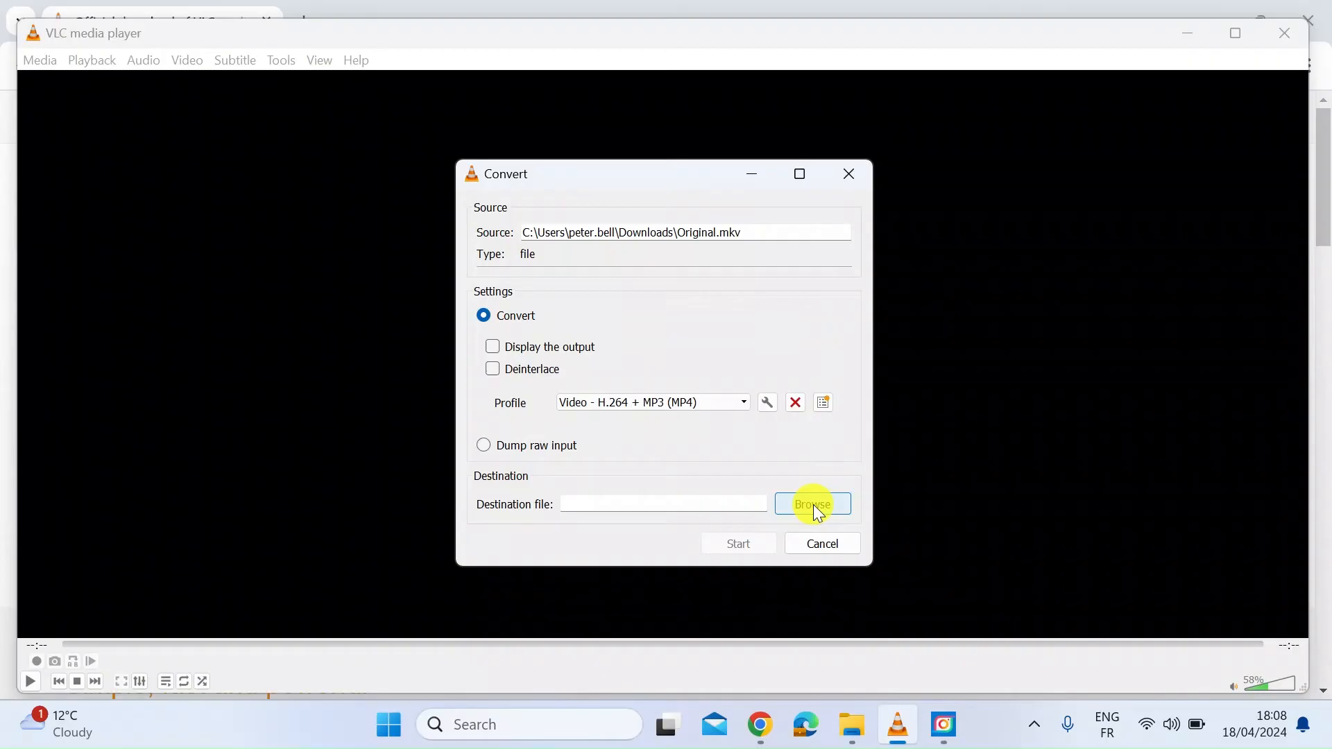
# Set the destination file name to 'converted' in Downloads as an MP4 container
pyautogui.click(810, 503)
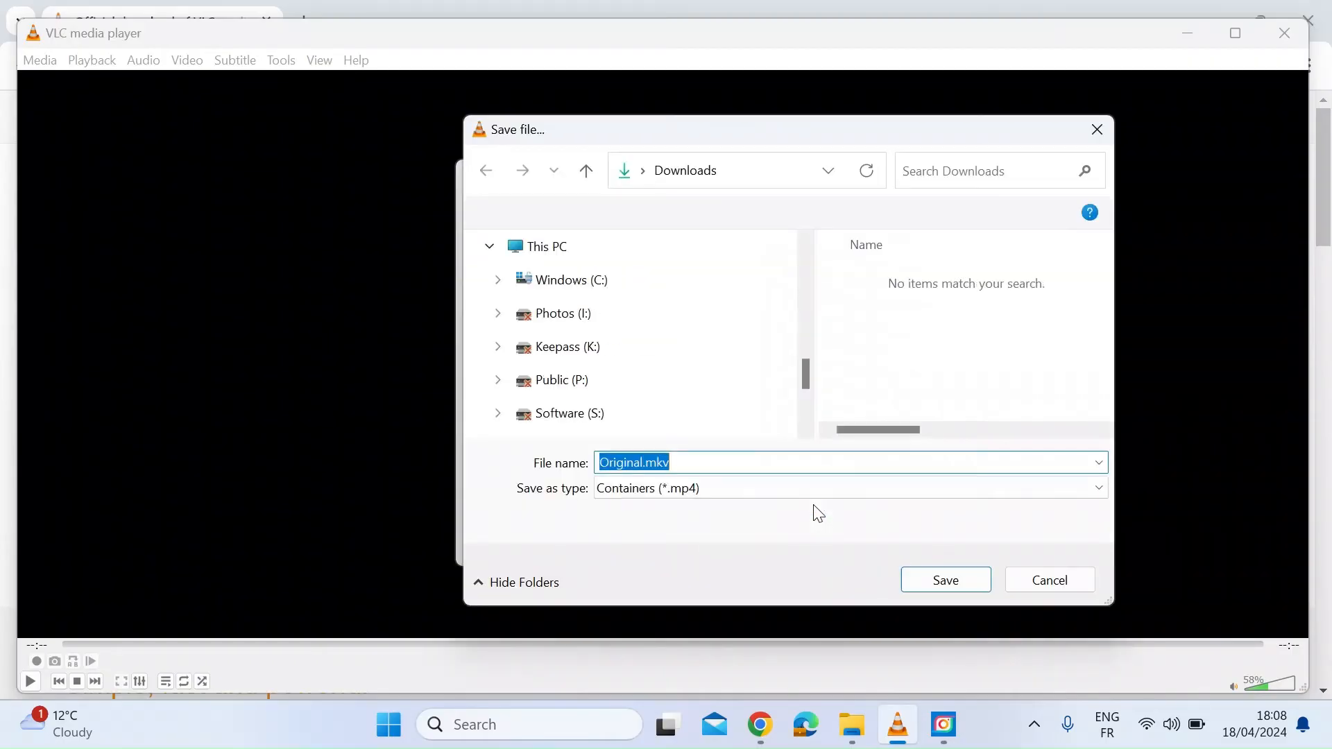
pyautogui.scroll(-3)
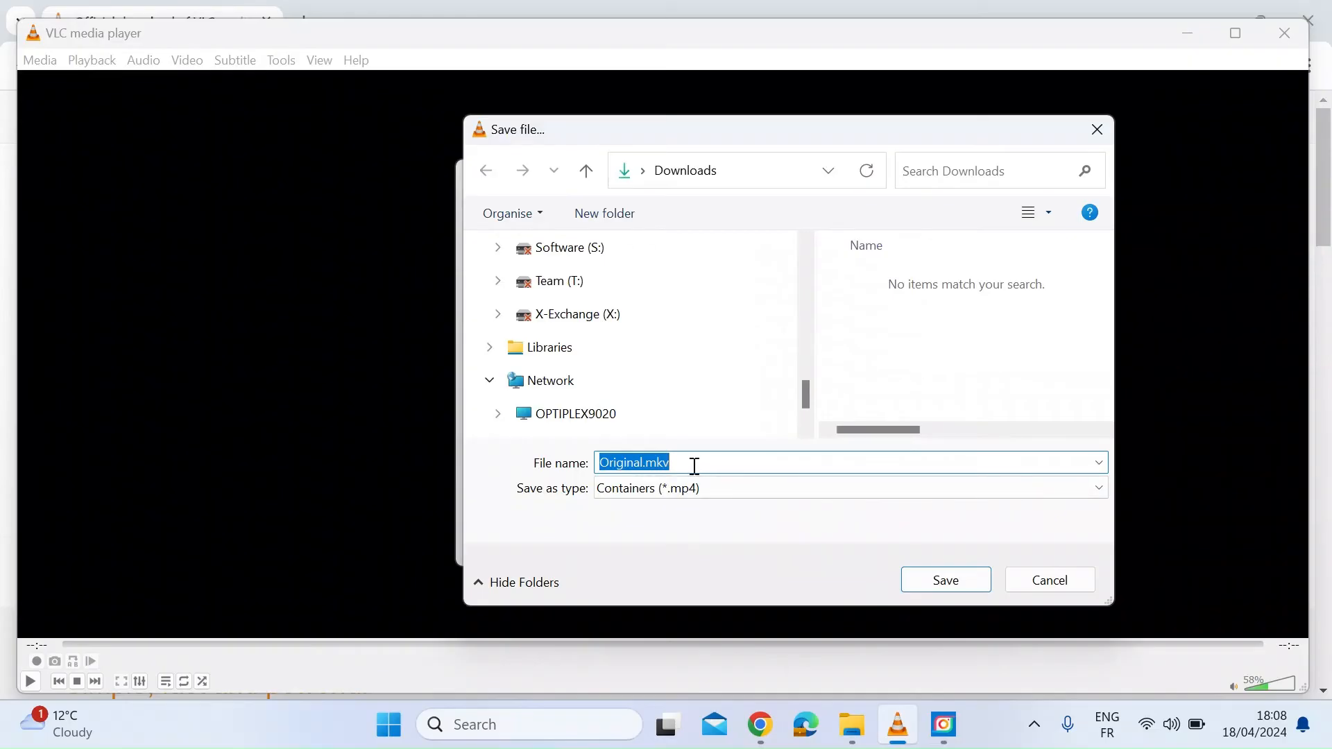
pyautogui.write('con')
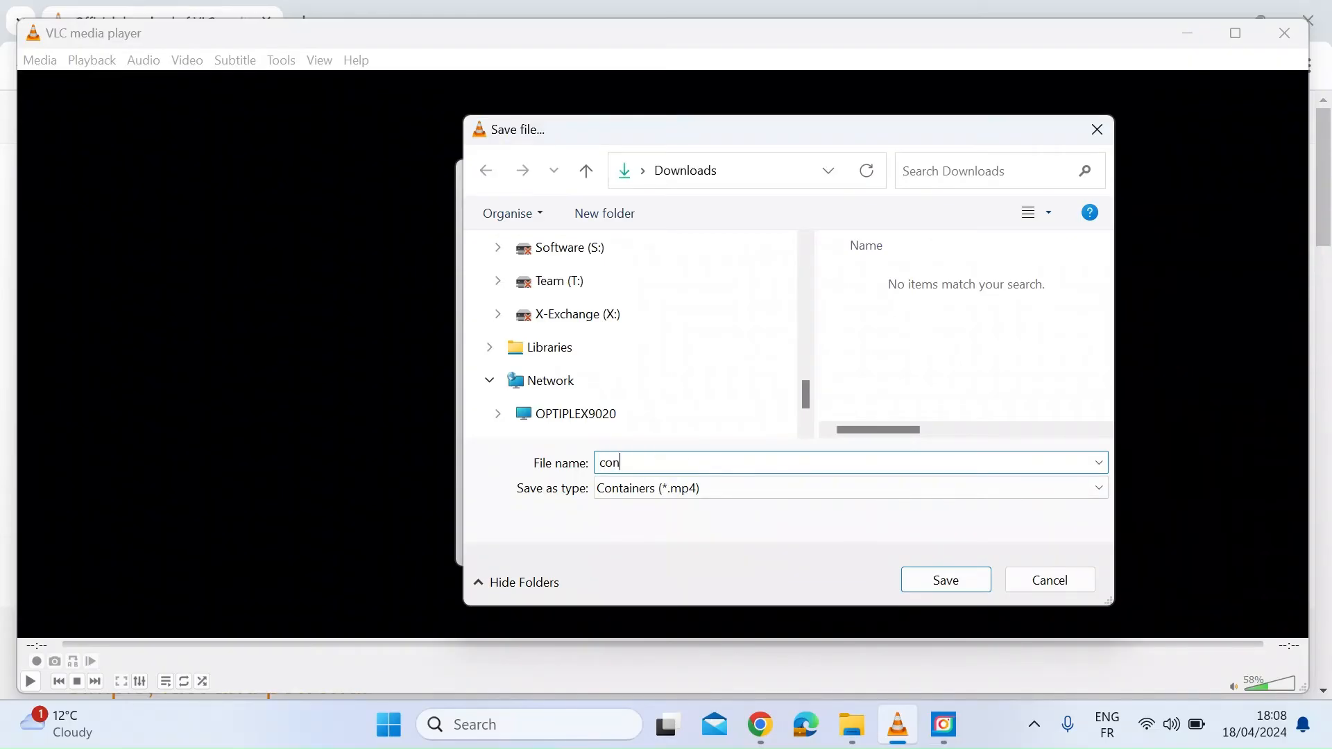
pyautogui.write('verted')
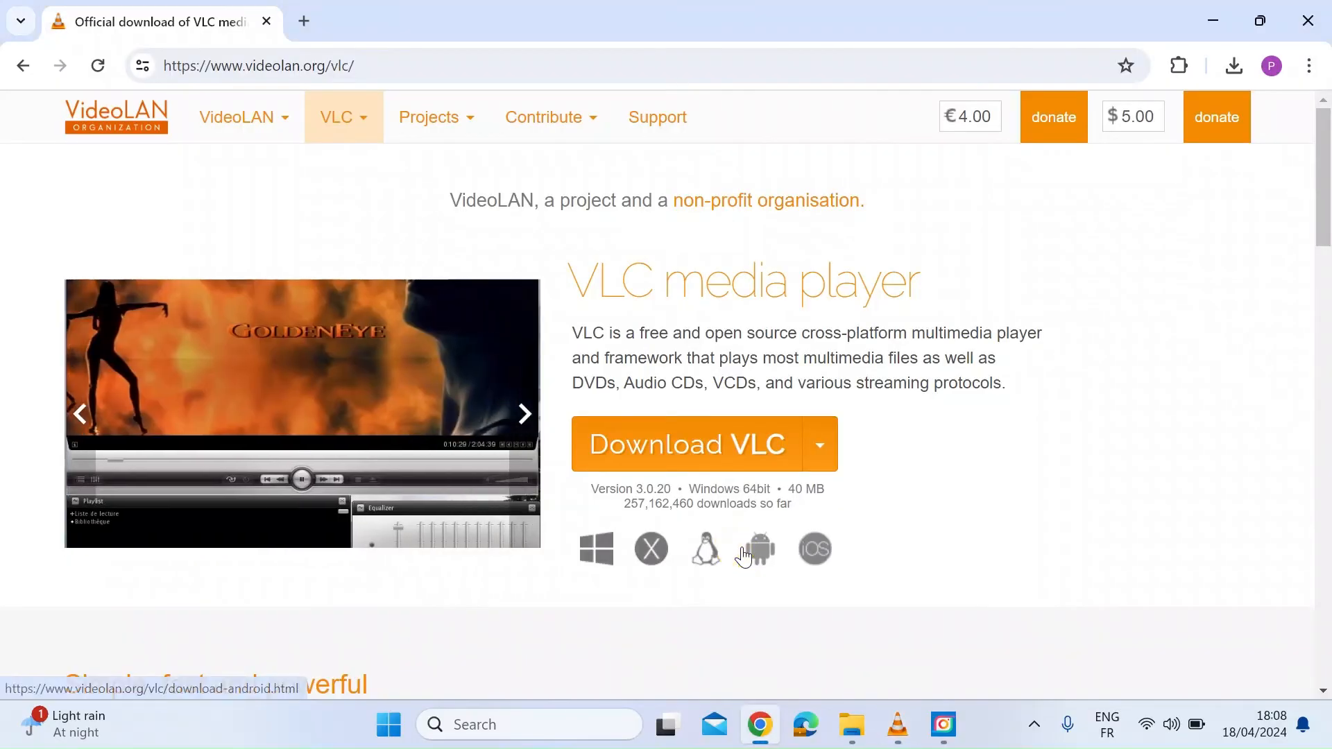
# Save the destination and run the conversion to produce converted.mp4
pyautogui.click(896, 723)
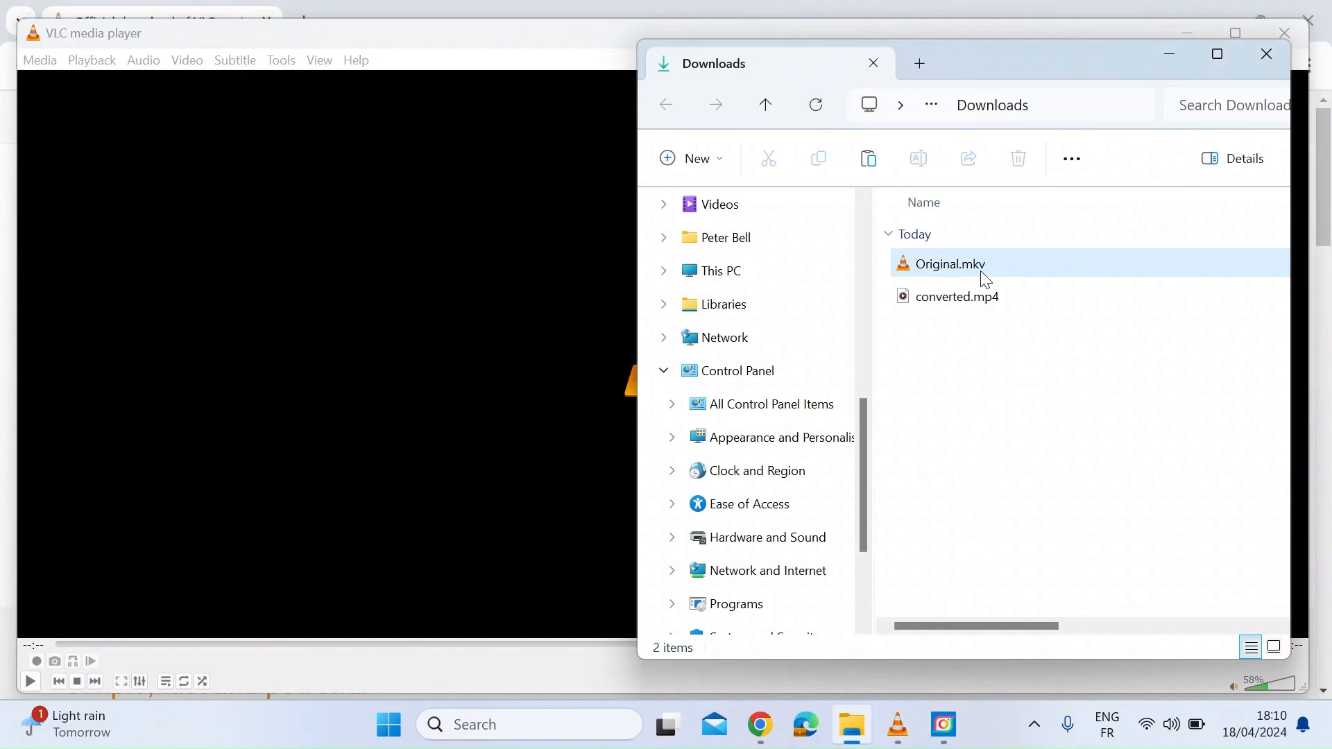
# Compare file sizes in Downloads: converted.mp4 at 161 MB versus Original.mkv at 74.9 MB
pyautogui.click(957, 296)
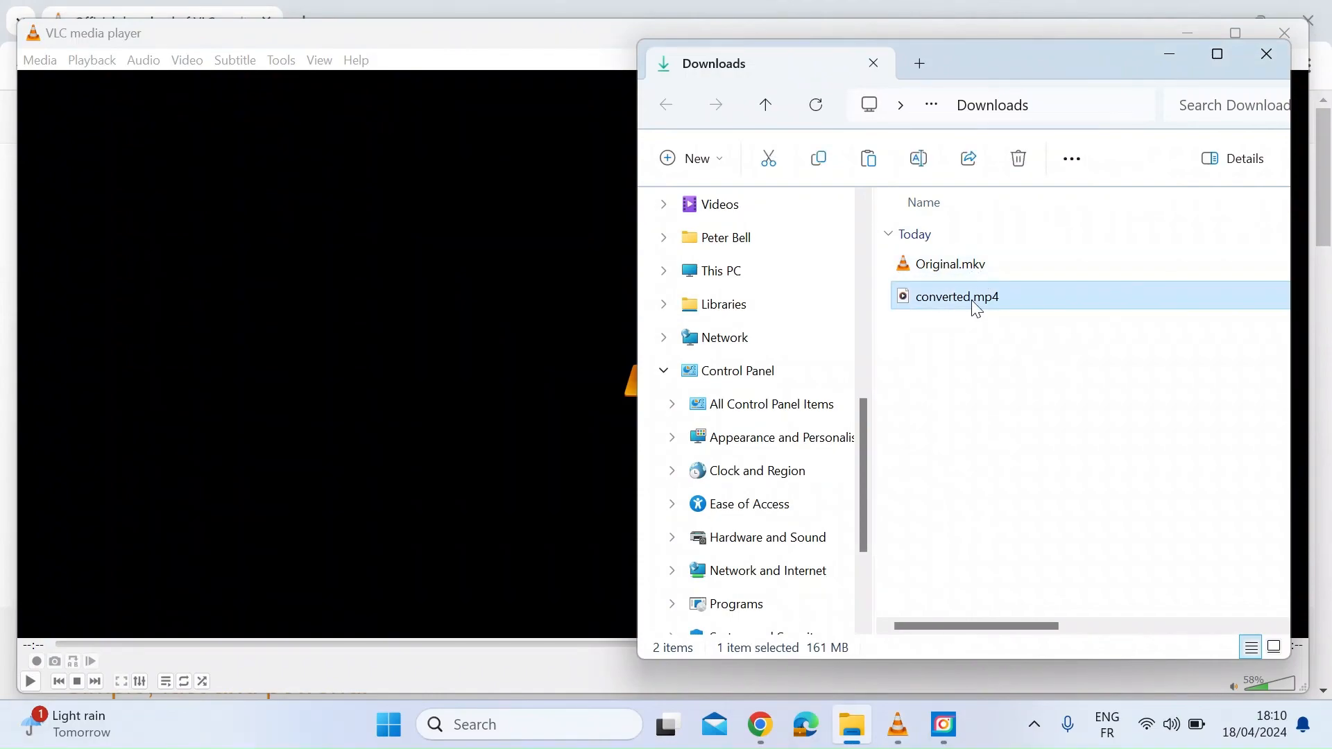
pyautogui.click(948, 263)
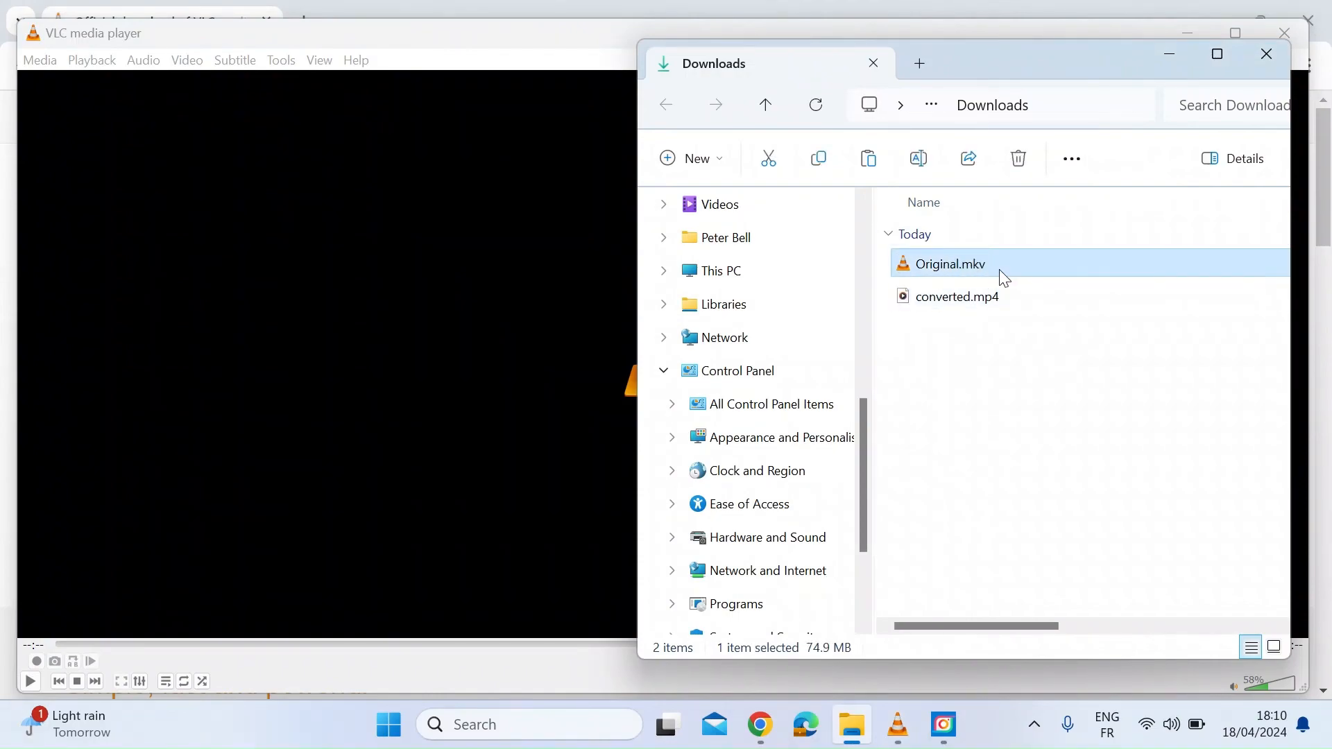
pyautogui.click(957, 295)
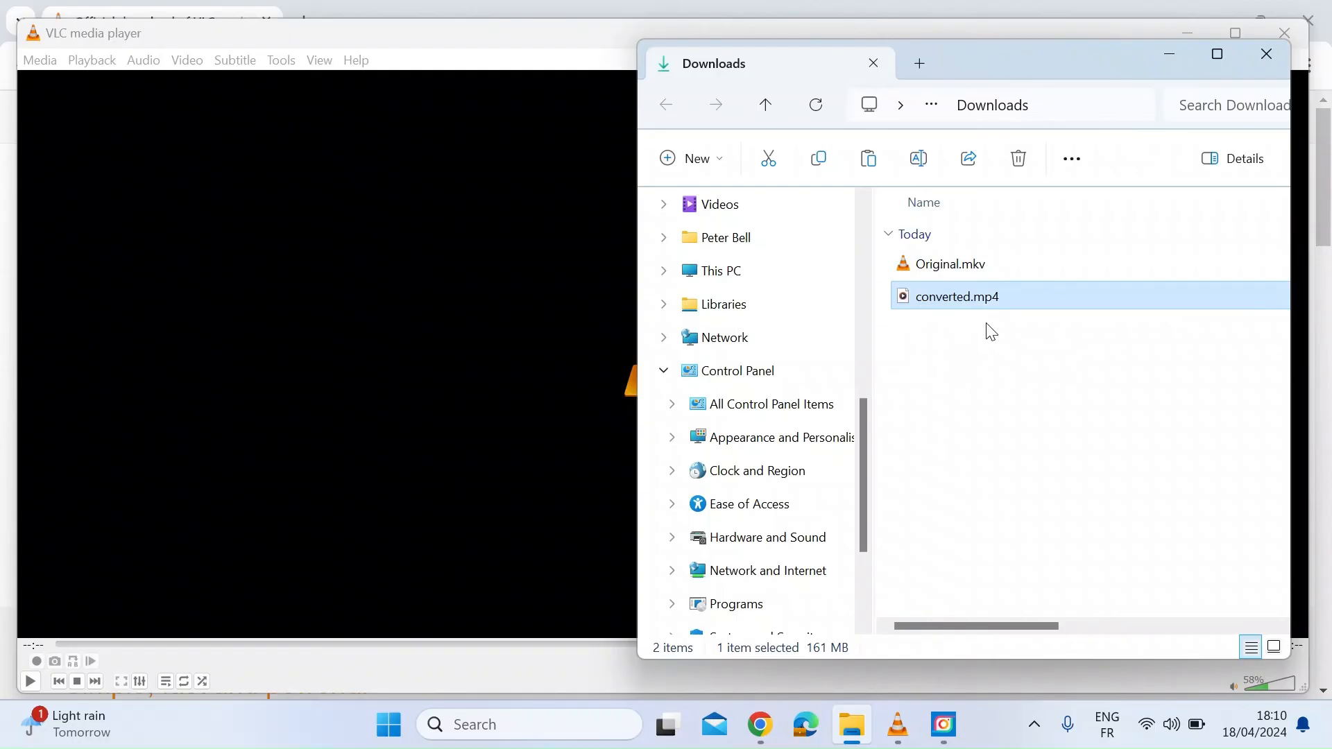
pyautogui.moveTo(1019, 432)
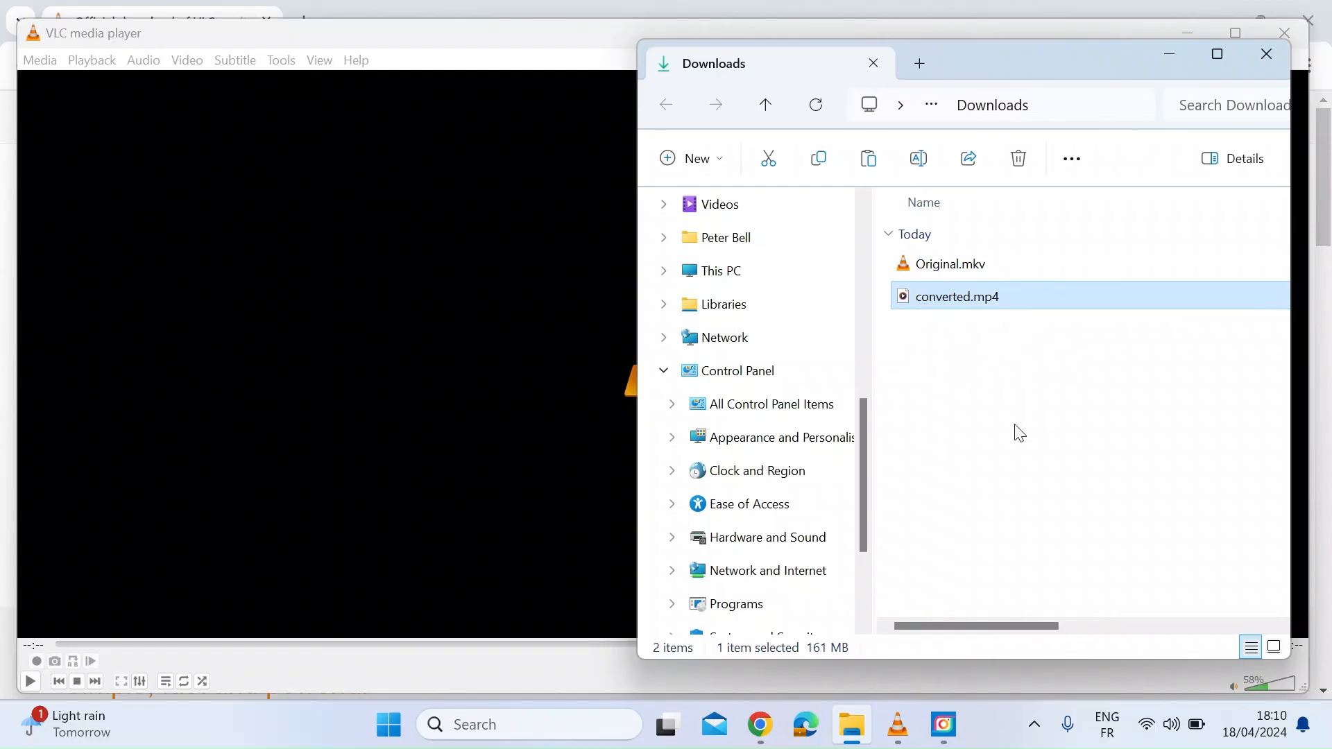